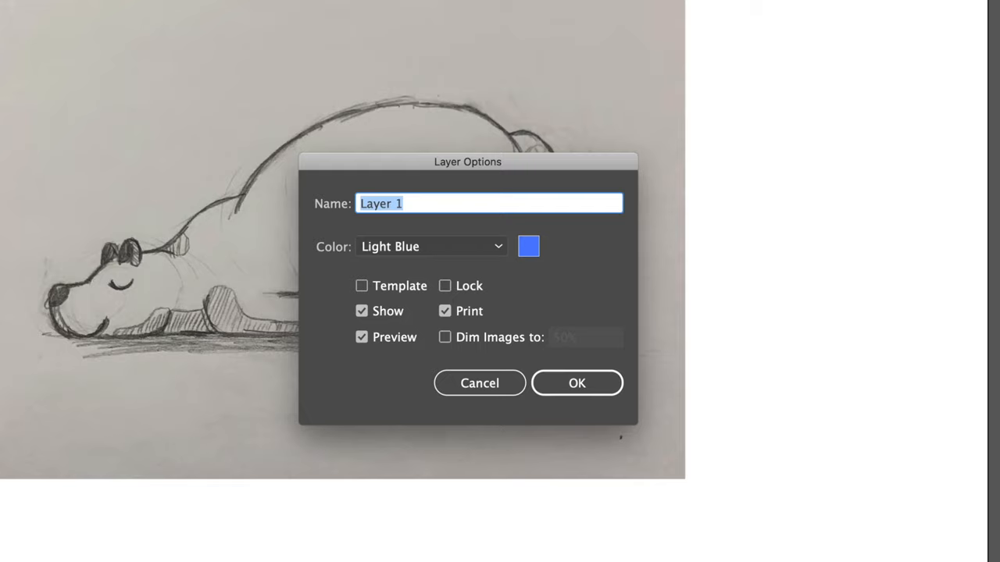
Rename the sketch layer 'Template' and make it a dimmed template layer.
type("Template")
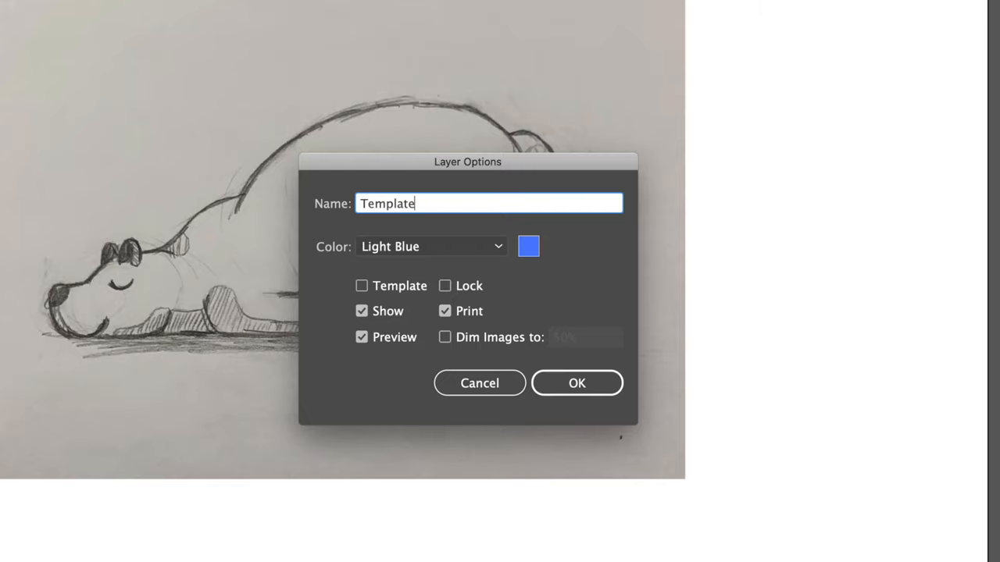
left_click(361, 285)
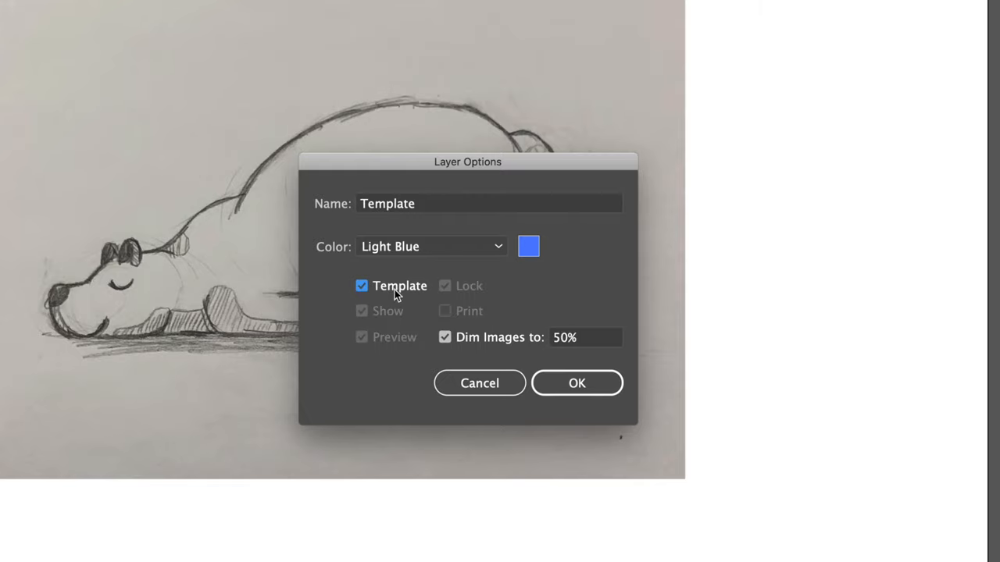
left_click(576, 383)
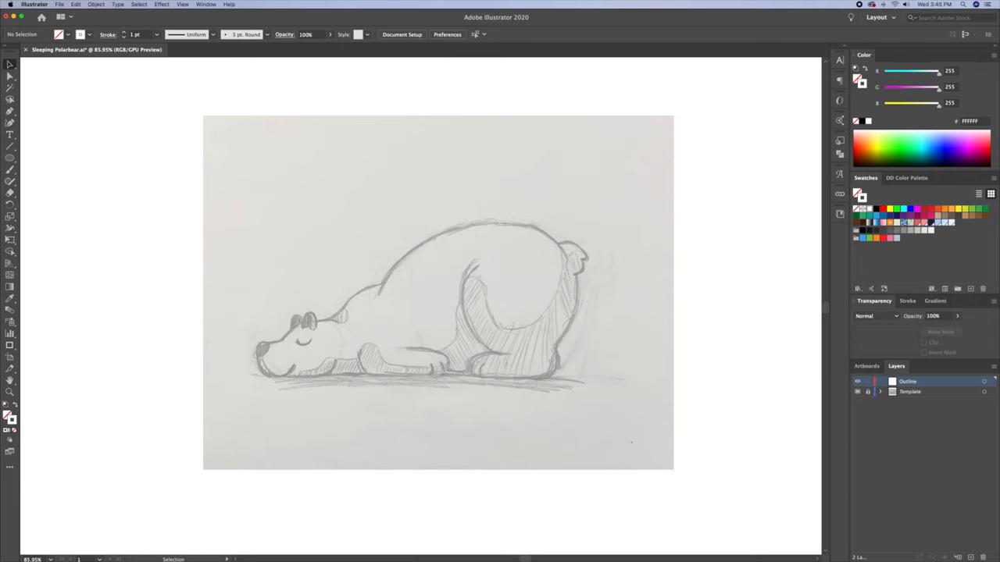
mouse_move(707, 236)
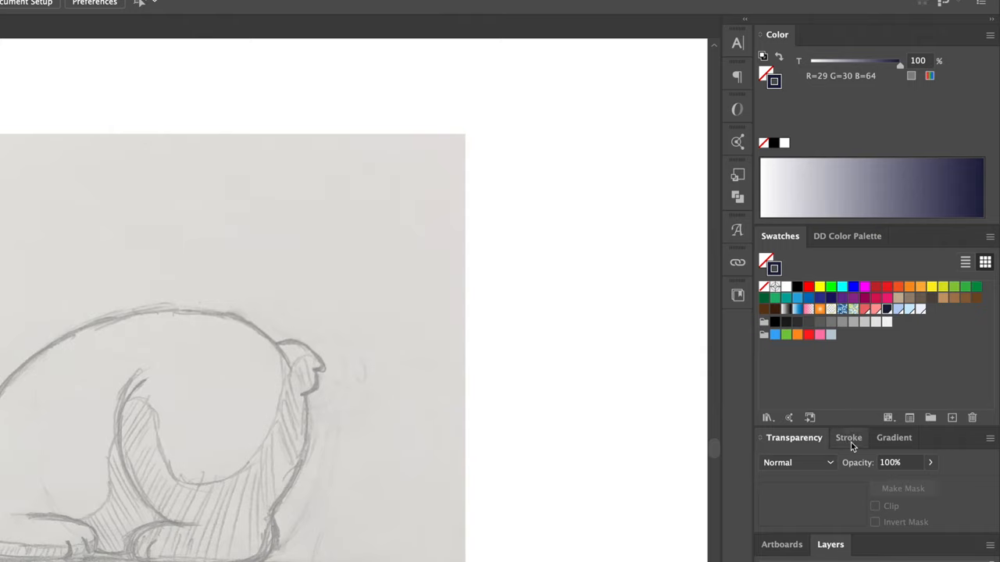
Open the stroke settings for the 7 pt navy rounded-cap outline.
left_click(849, 437)
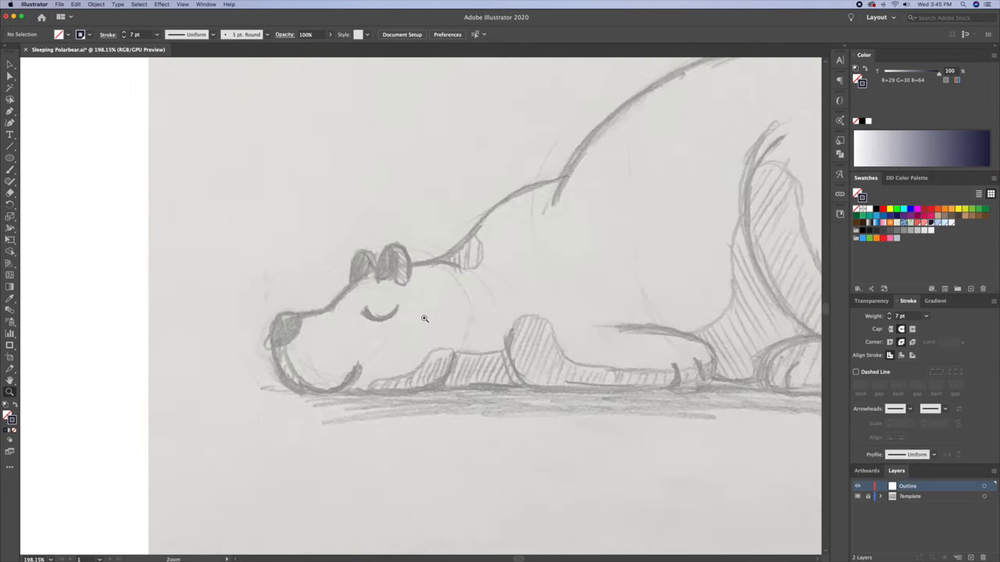
Trace the snout and chin outline with the Pen Tool, starting the next curve.
key("p")
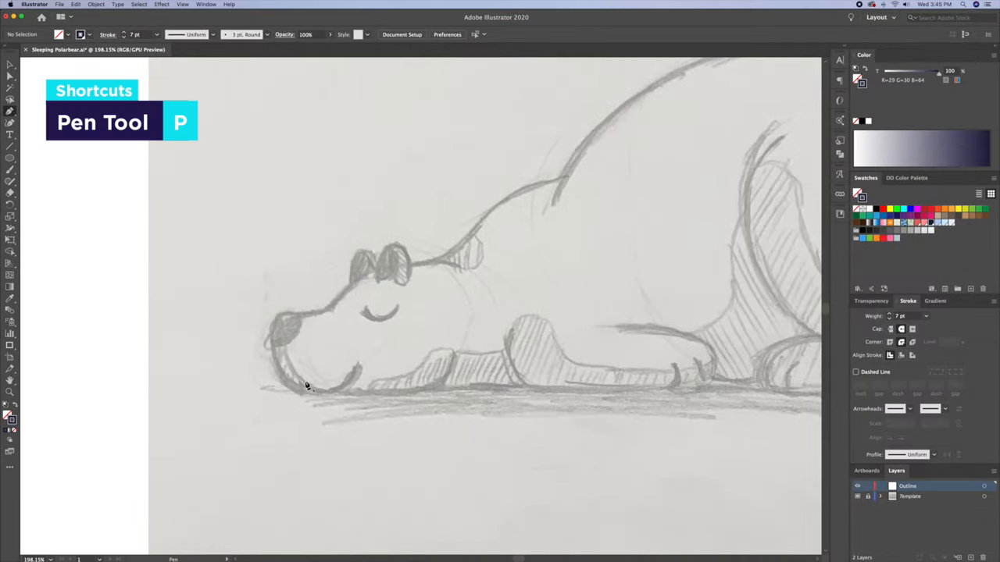
mouse_move(328, 319)
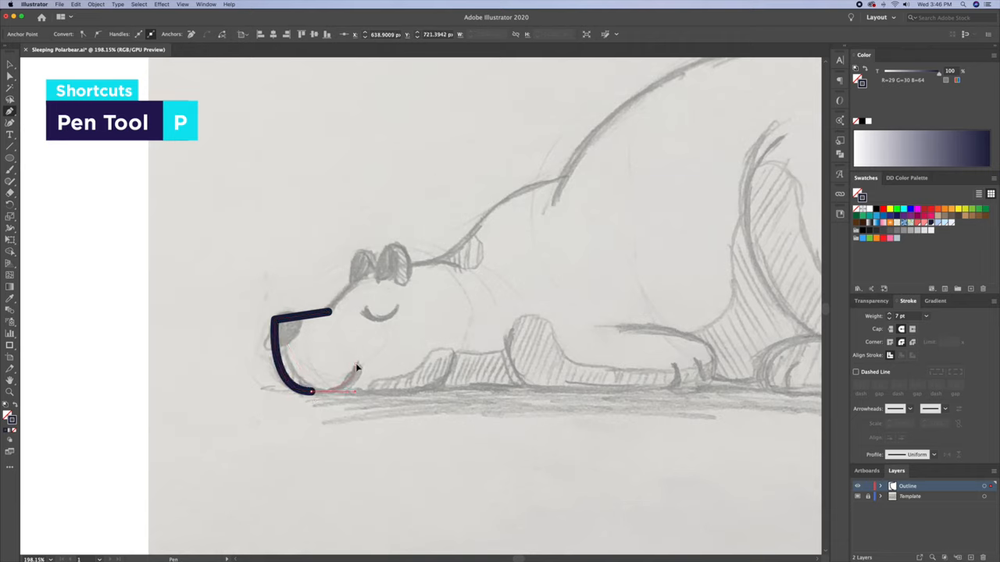
left_click(320, 397)
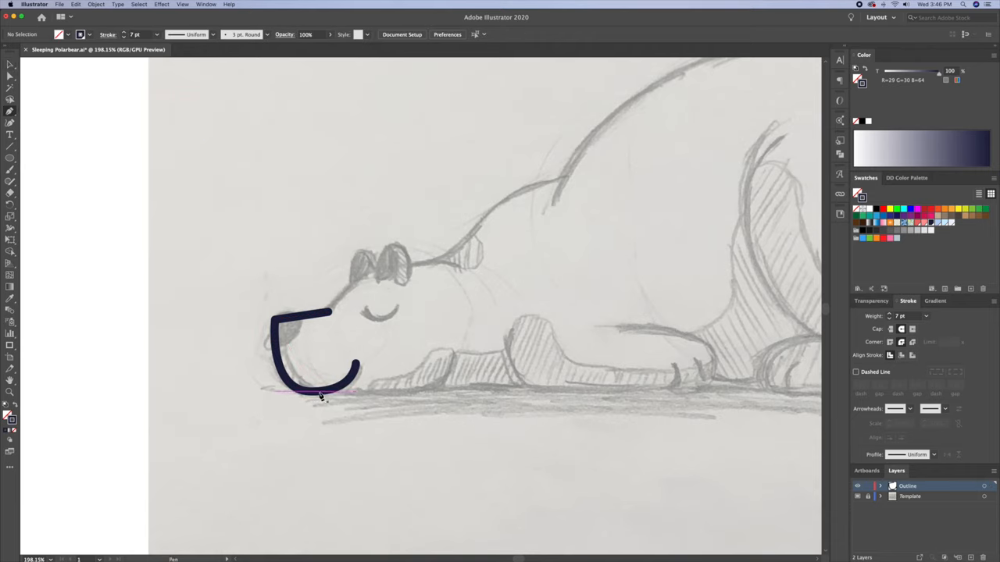
left_click_drag(320, 395, 445, 394)
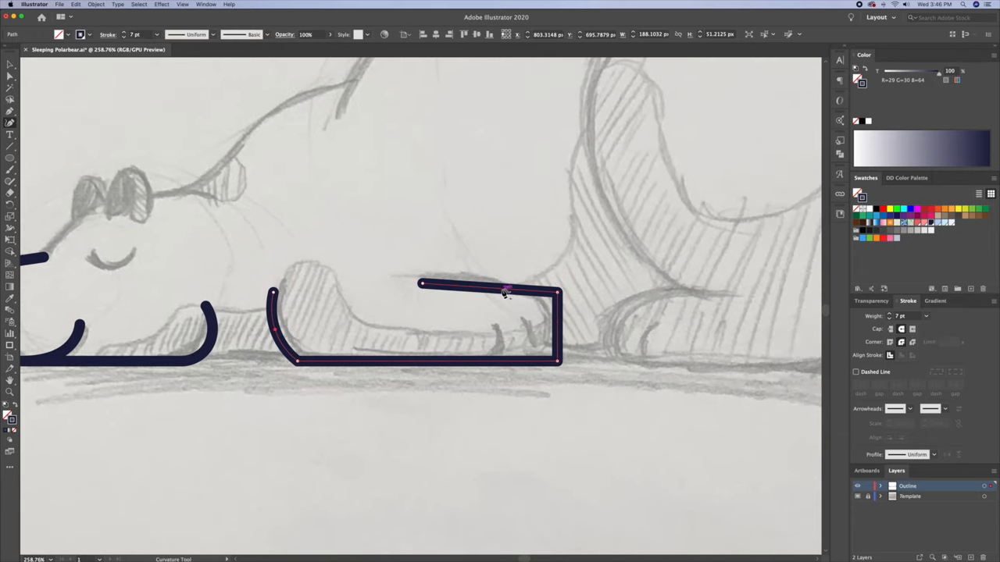
Round the paw outline corners and extend the chin line along the ground.
left_click_drag(506, 283, 506, 293)
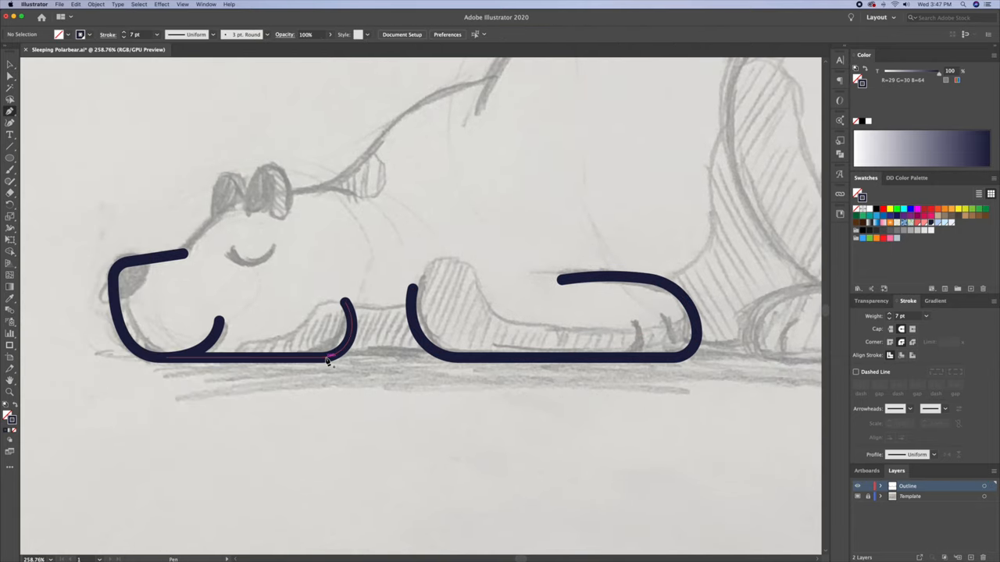
left_click(352, 358)
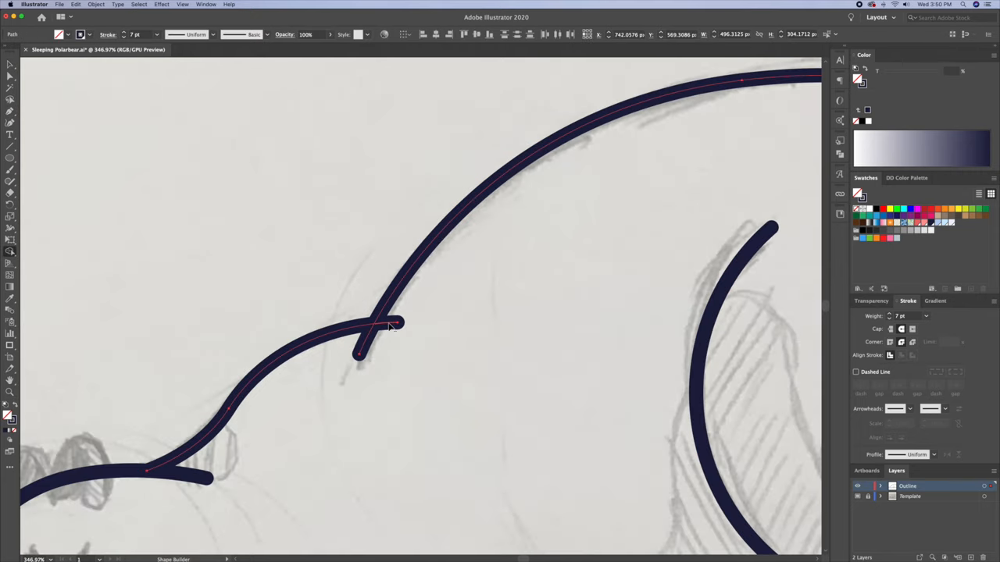
Clean up the crossing neck and back strokes with the Shape Builder Tool.
left_click(382, 324)
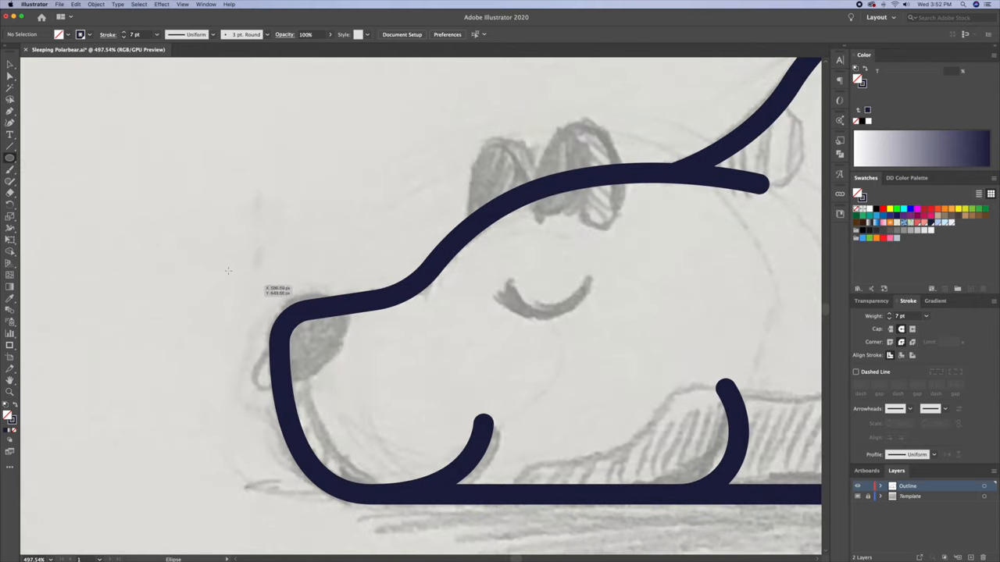
Draw an oval for the nose and a circle for the closed eye.
left_click_drag(227, 271, 351, 356)
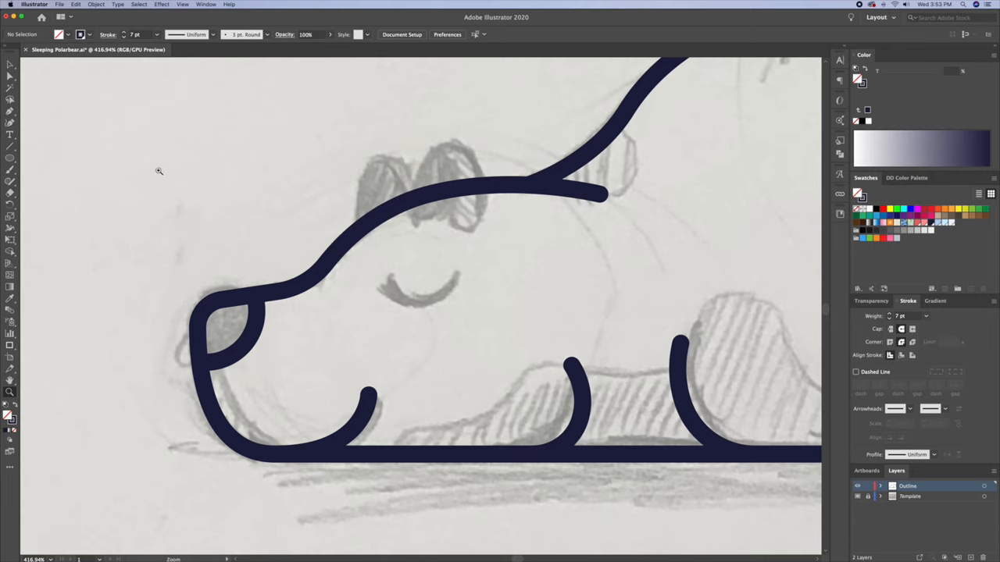
left_click_drag(420, 269, 456, 291)
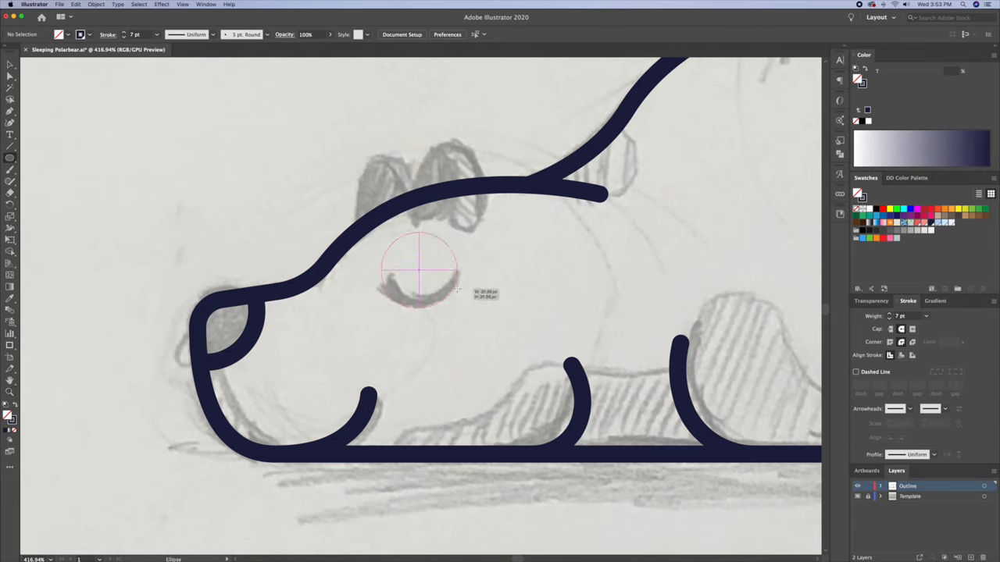
left_click_drag(382, 234, 460, 312)
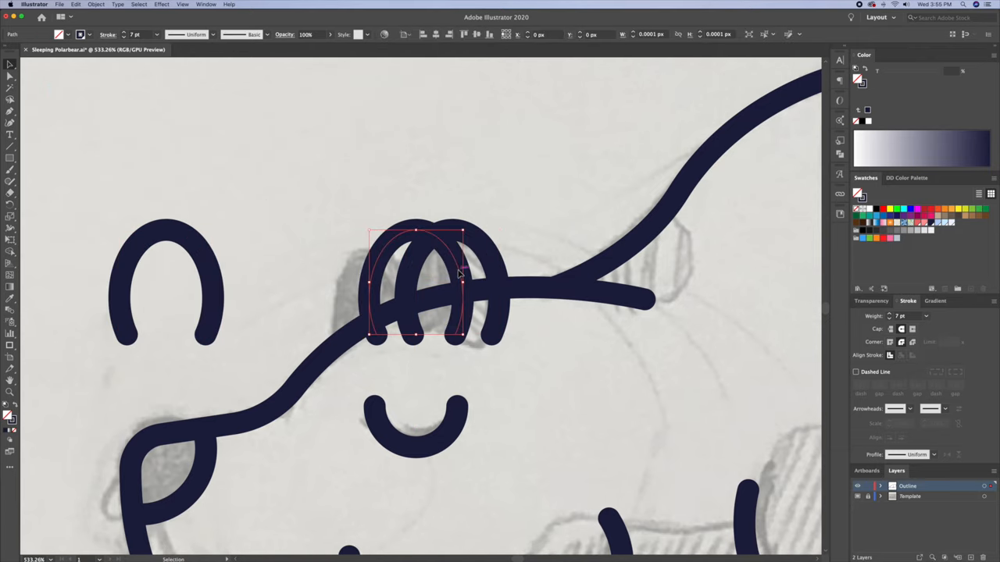
Select the overlapping ear loops and trim away the overlapping pieces.
left_click(480, 265)
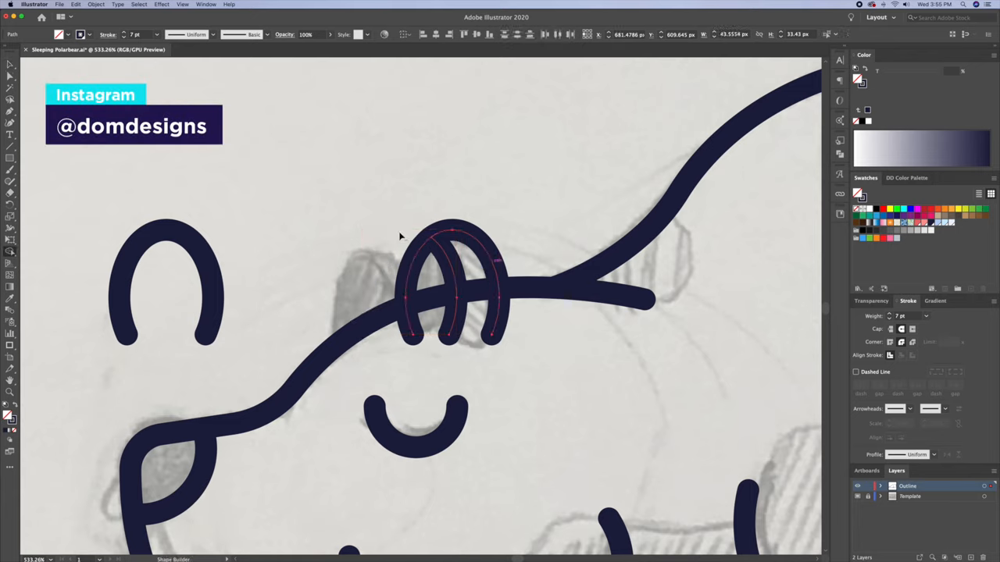
left_click(516, 318)
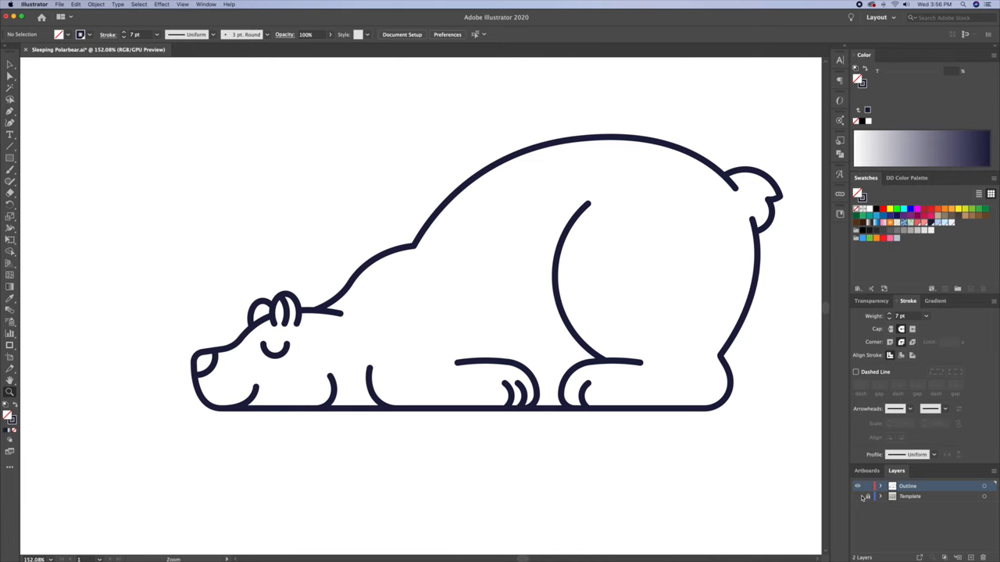
Make the Template layer visible again to show the pencil sketch.
left_click(857, 496)
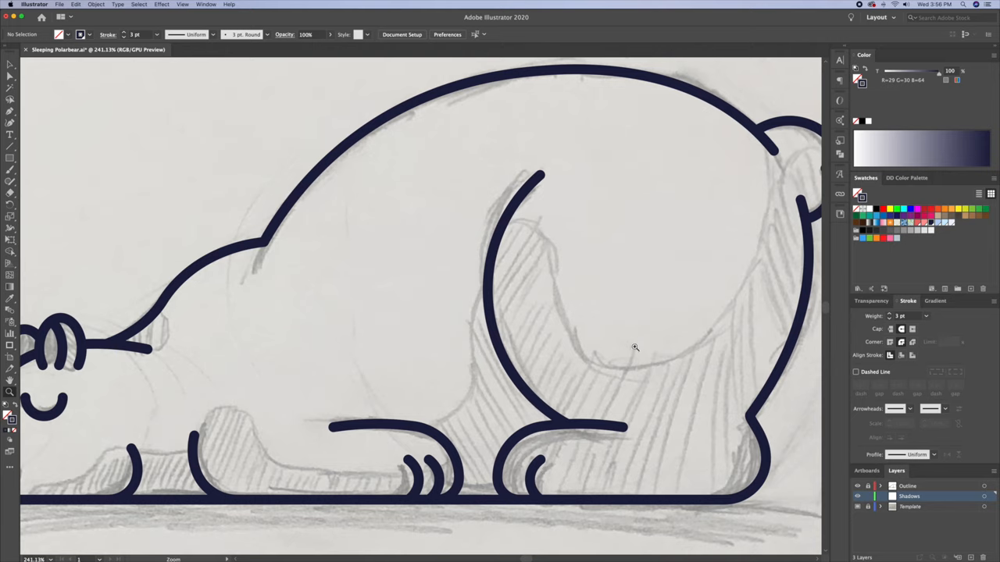
Trace 3 pt shadow paths with the Pen tool, ending with the snout shadow curve.
key("p")
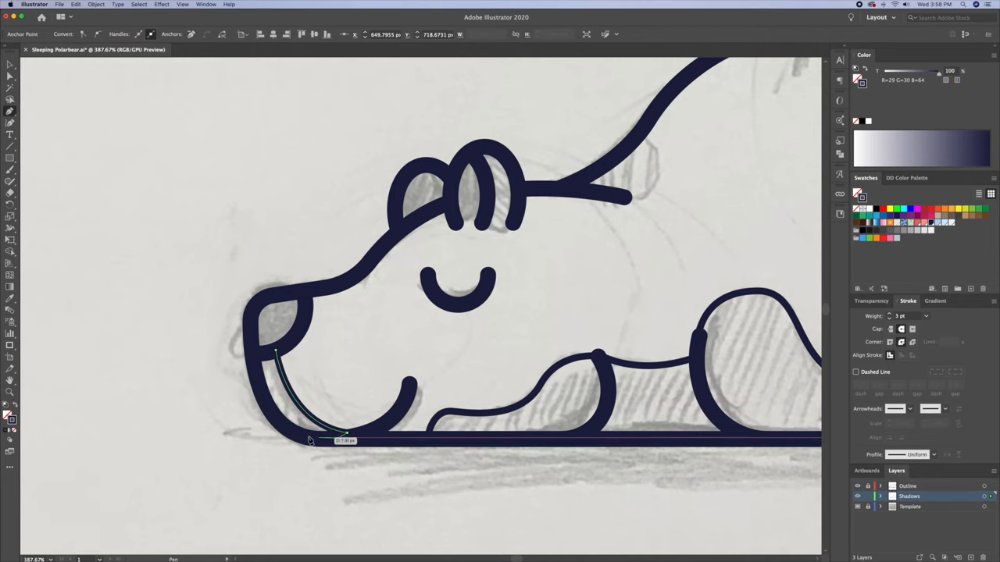
left_click(257, 360)
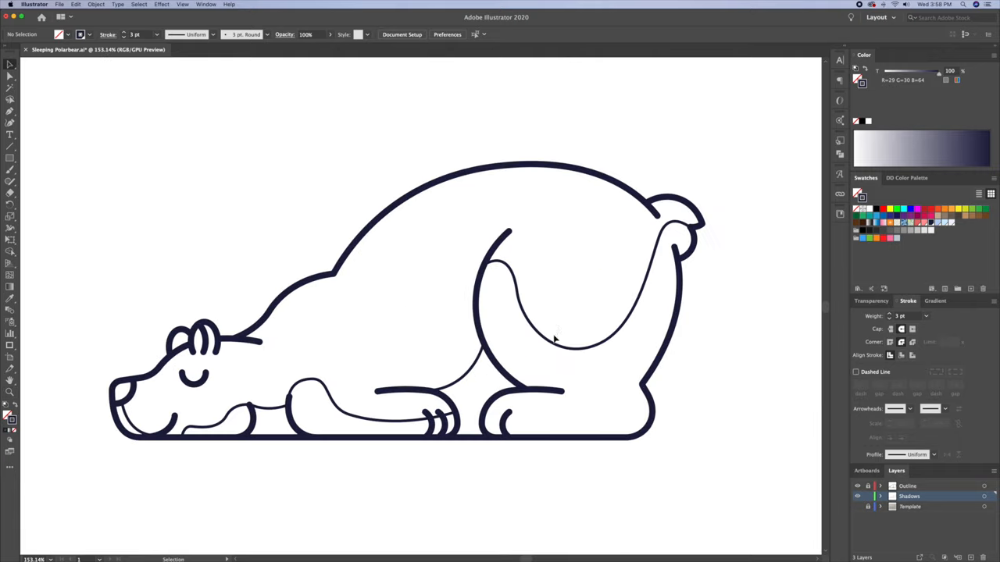
Select the shadow shapes and convert their colour from stroke to fill.
left_click(555, 336)
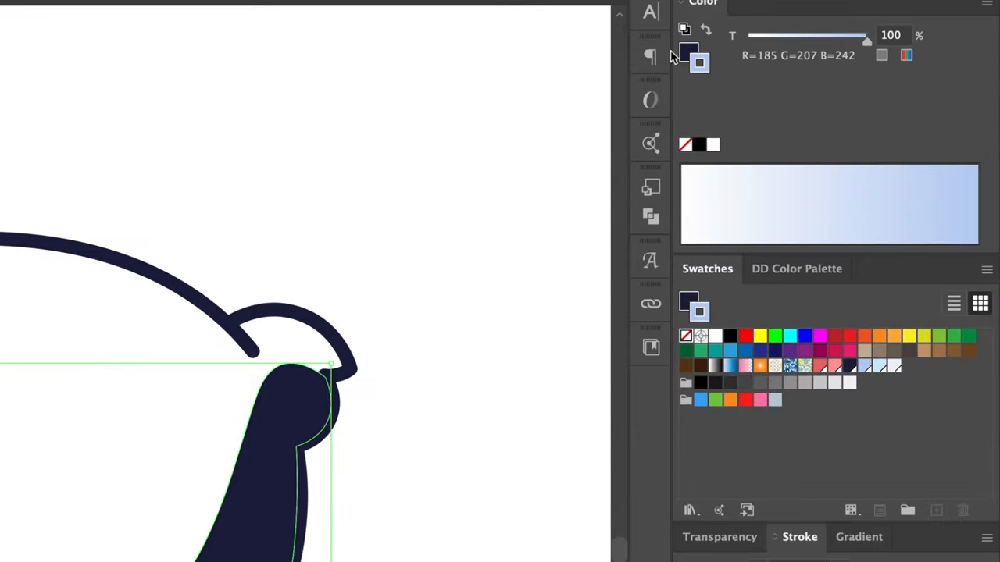
left_click(863, 367)
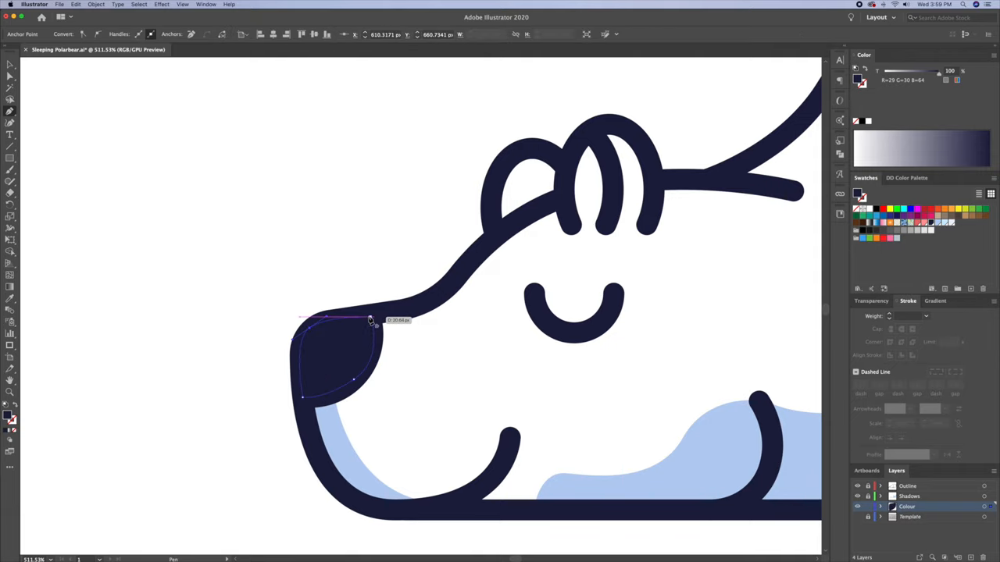
Close the navy nose shape and fill the bear's body with pale blue.
left_click(10, 158)
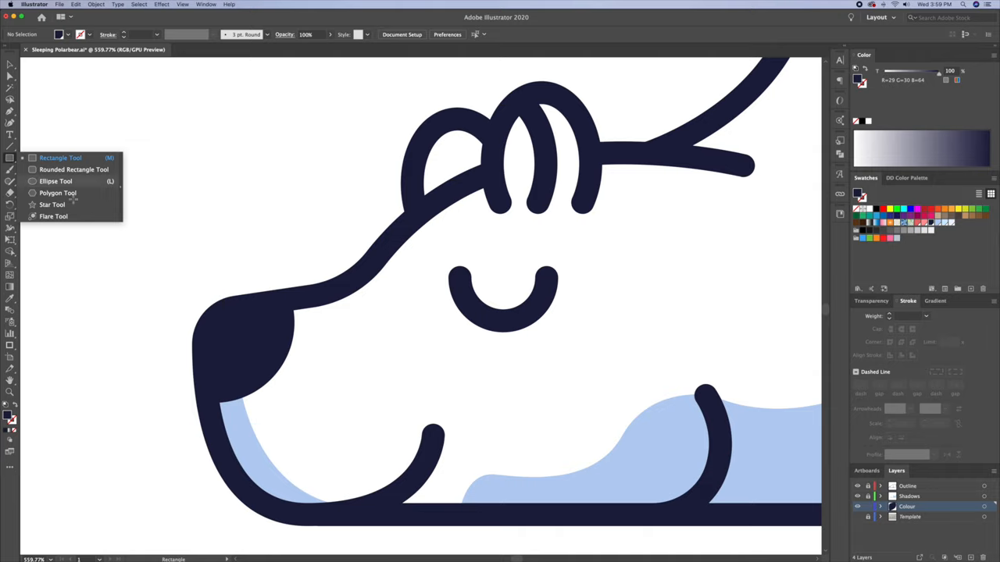
left_click(56, 182)
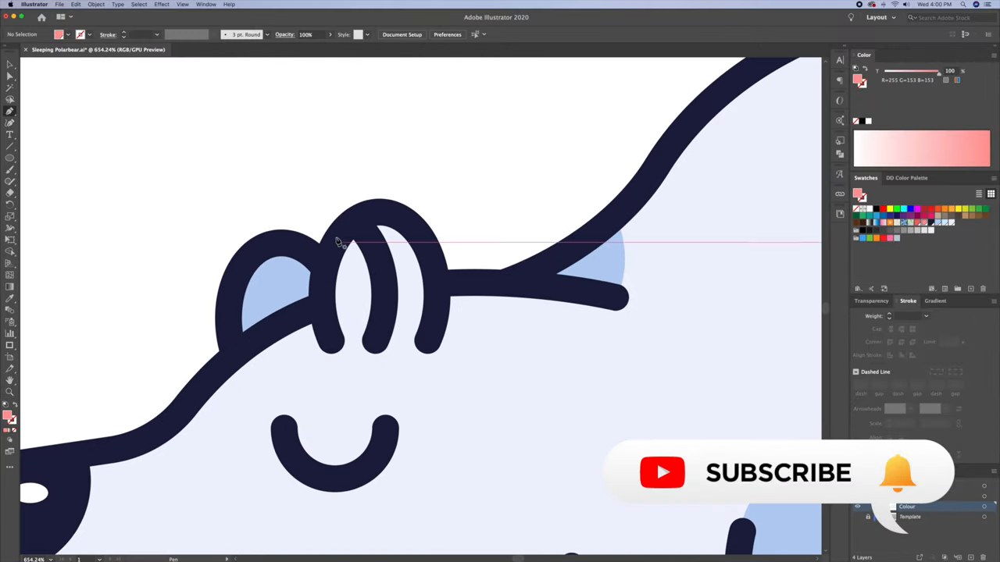
Pen-draw the curved pink (R255 G153 B153) inner-ear shape inside the ear loop.
left_click(319, 309)
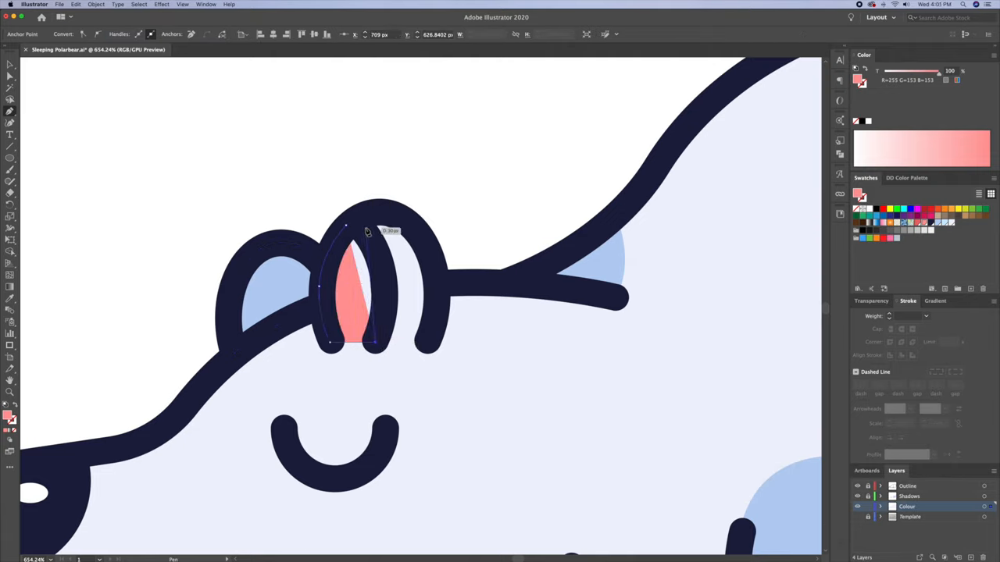
left_click_drag(359, 226, 319, 173)
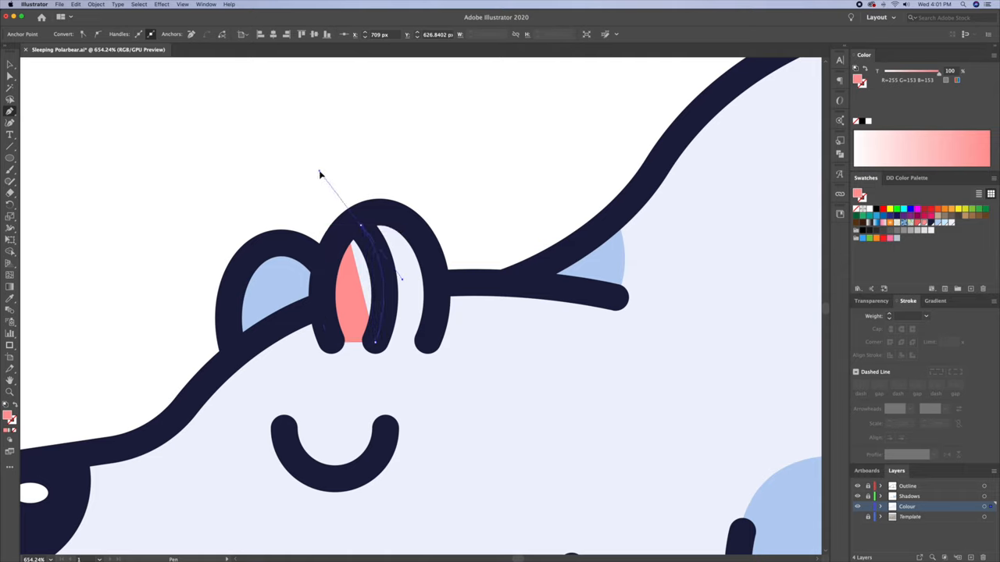